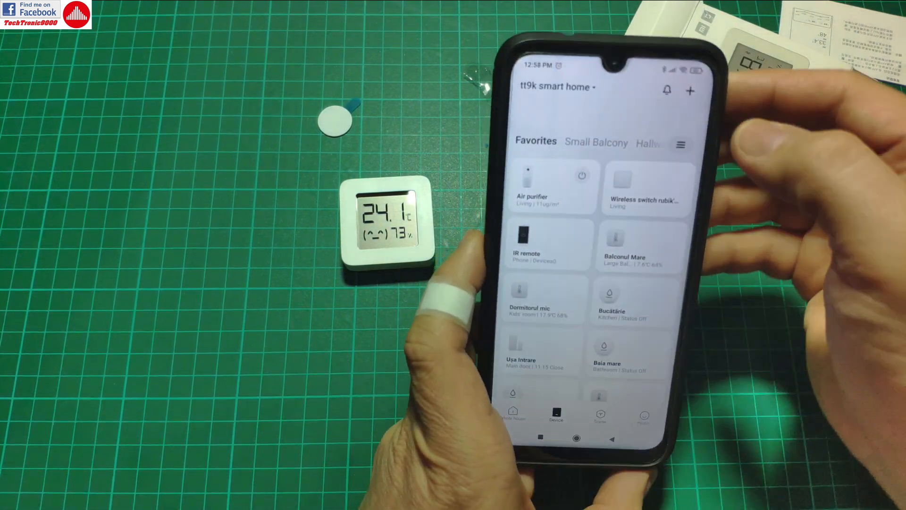
# Start adding a new device from the home screen's + menu
pyautogui.click(689, 90)
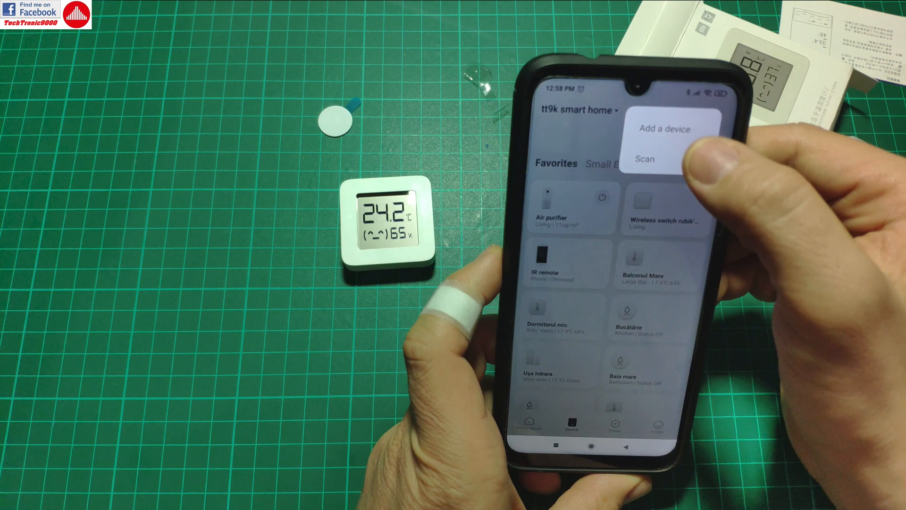
pyautogui.click(669, 128)
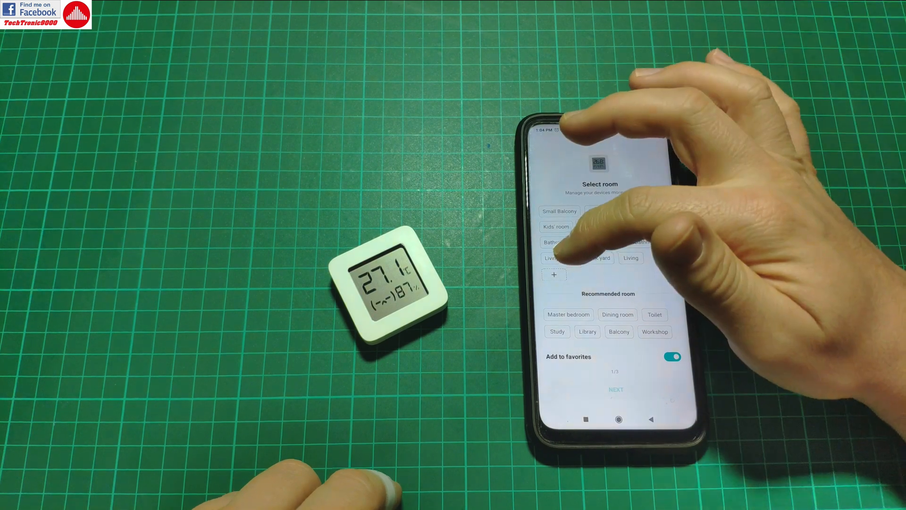
# Assign the sensor to the Living room and proceed to the next setup step
pyautogui.click(558, 257)
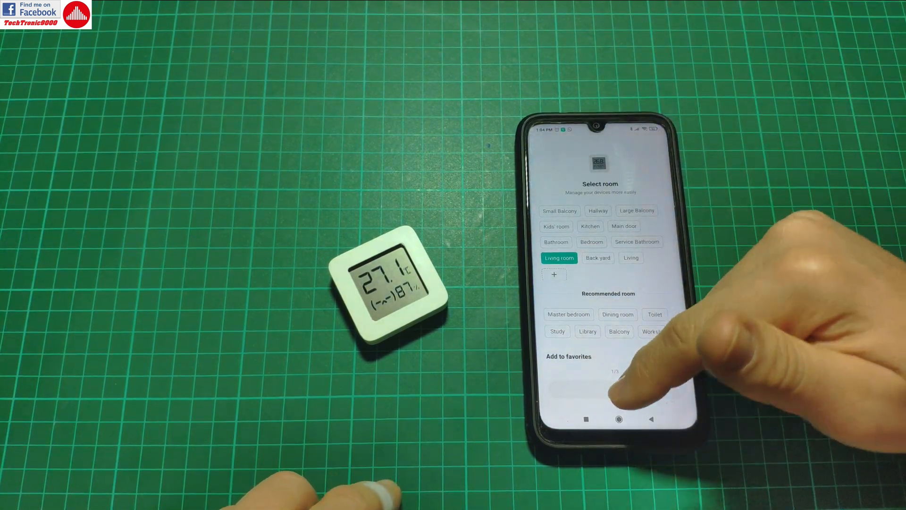
pyautogui.click(614, 385)
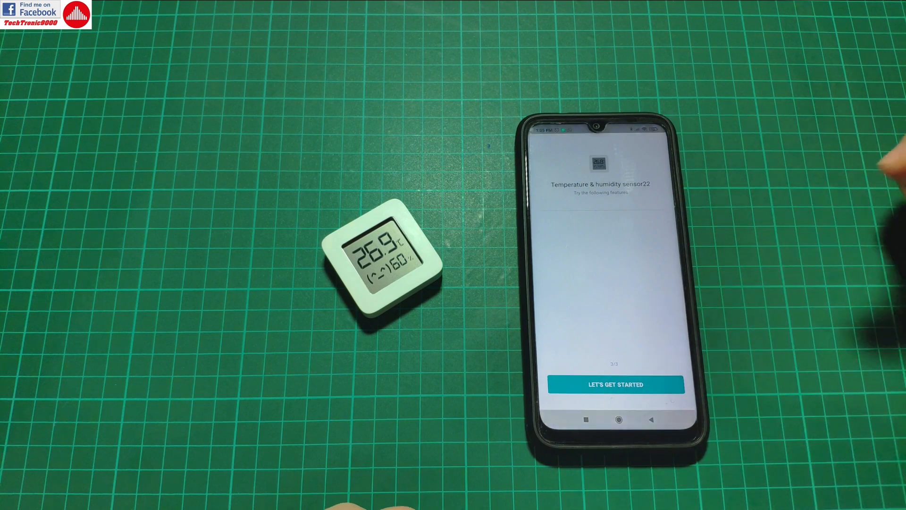
# Start using the new sensor and accept the user agreement and privacy policy
pyautogui.click(616, 384)
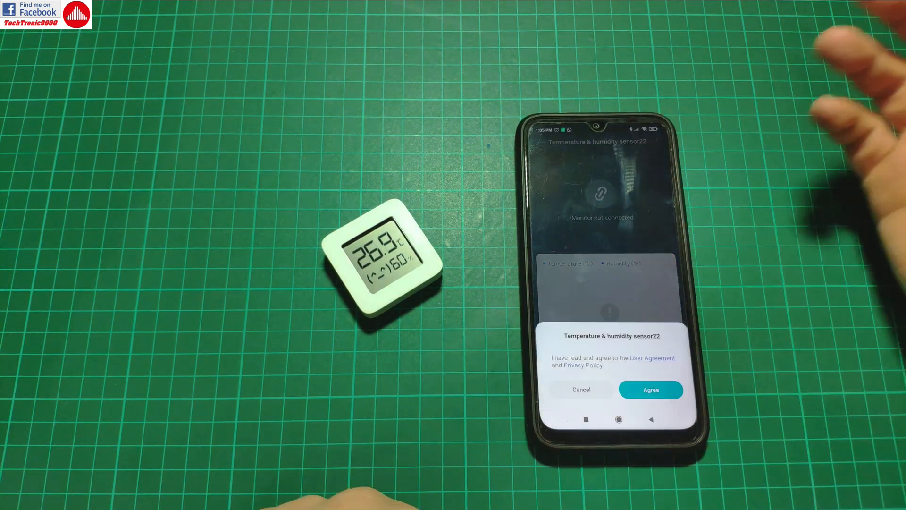
pyautogui.click(651, 390)
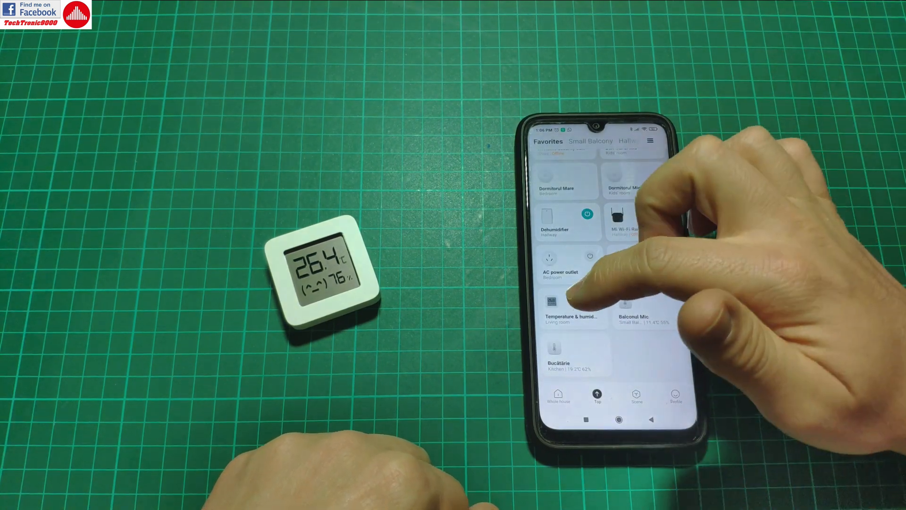
pyautogui.click(572, 312)
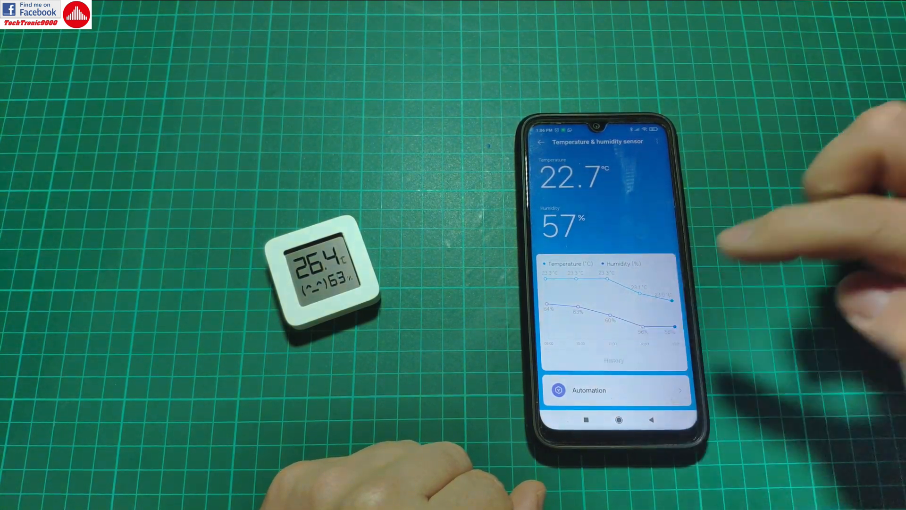
pyautogui.click(613, 360)
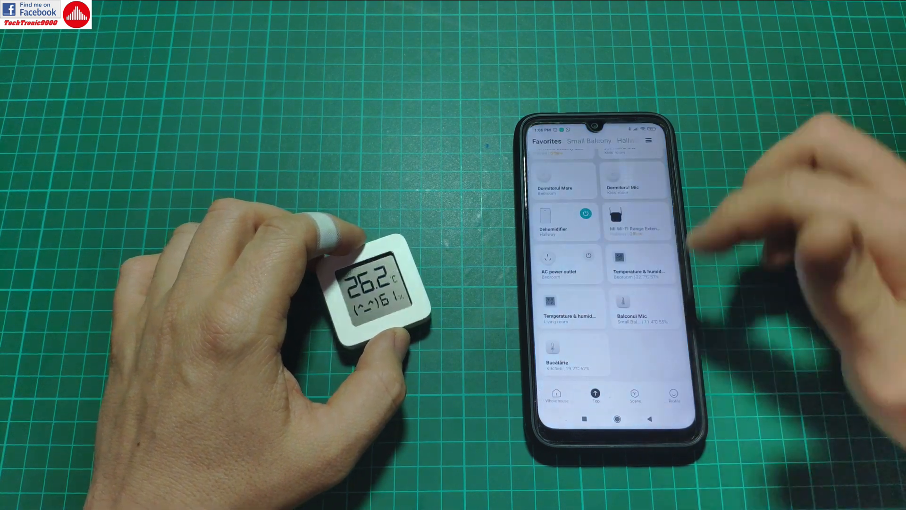
# Reach the BLE gateway list from the Profile area via Try now
pyautogui.click(673, 393)
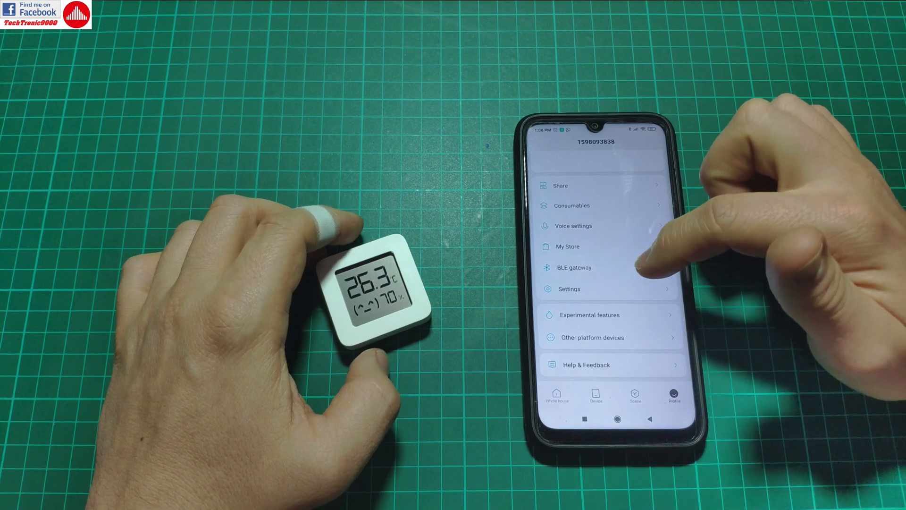
pyautogui.click(574, 267)
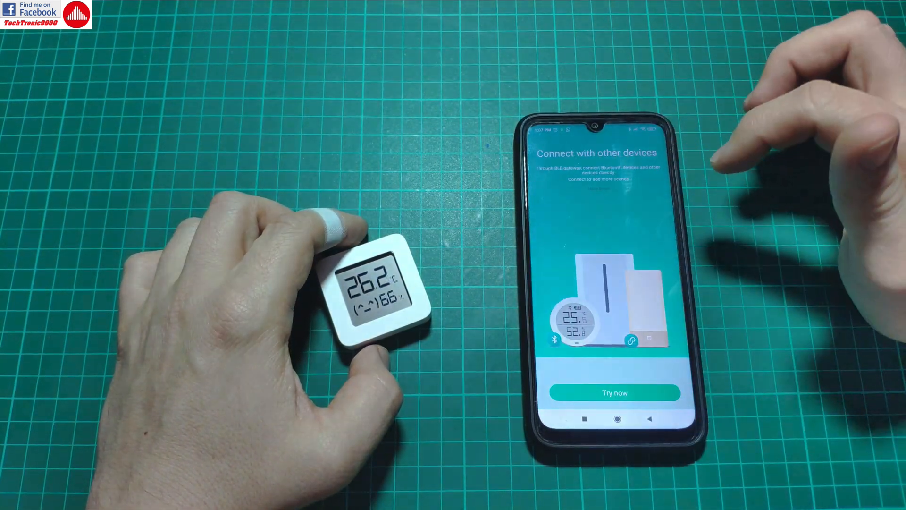
pyautogui.click(614, 393)
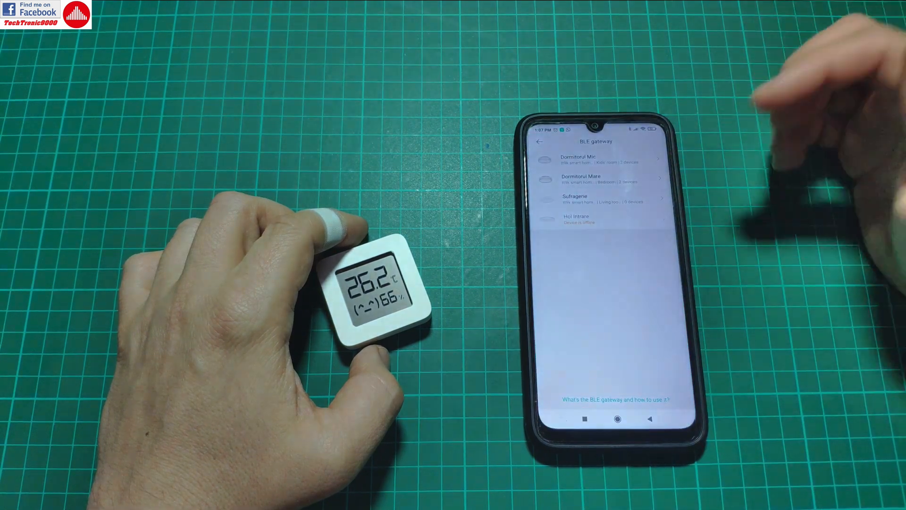